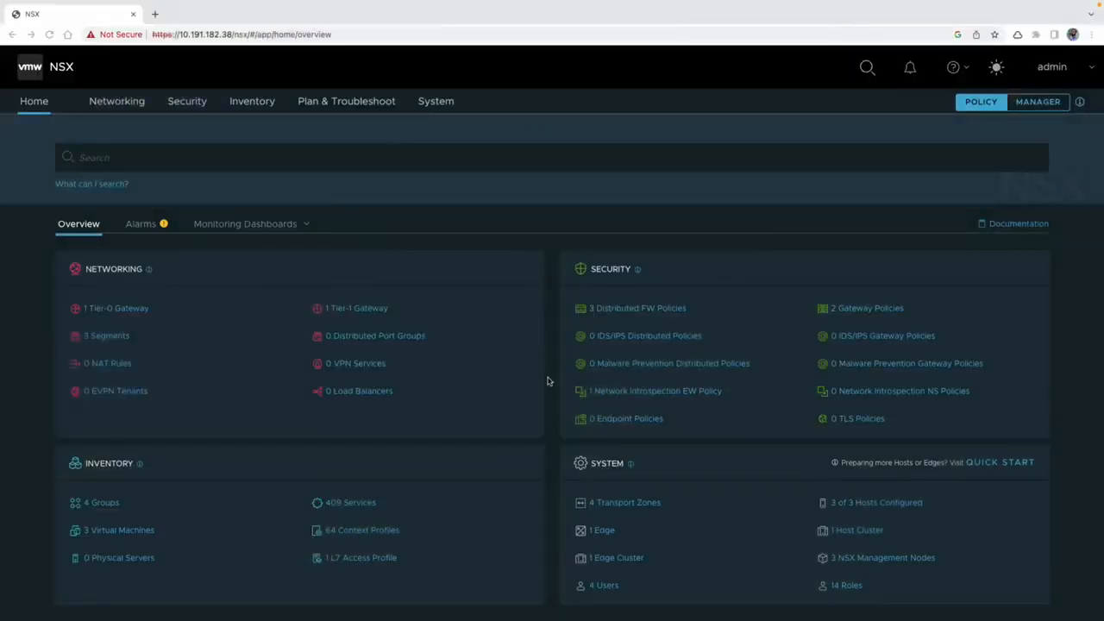
mouse_move(1092, 72)
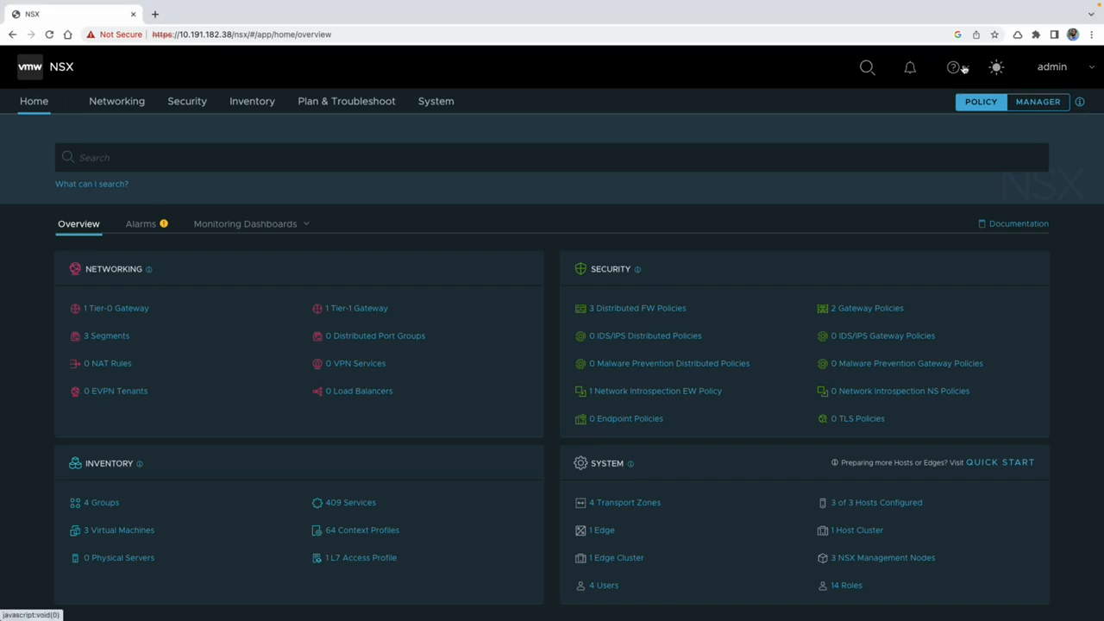
Check the installed NSX version from the help menu, then go to the System overview
click(953, 65)
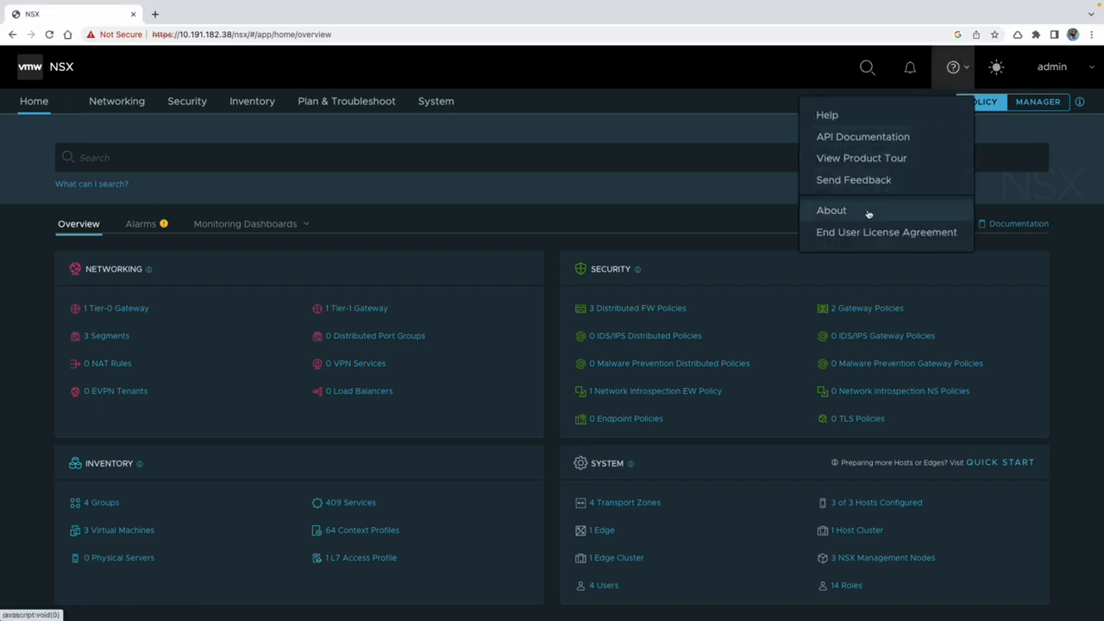
click(832, 211)
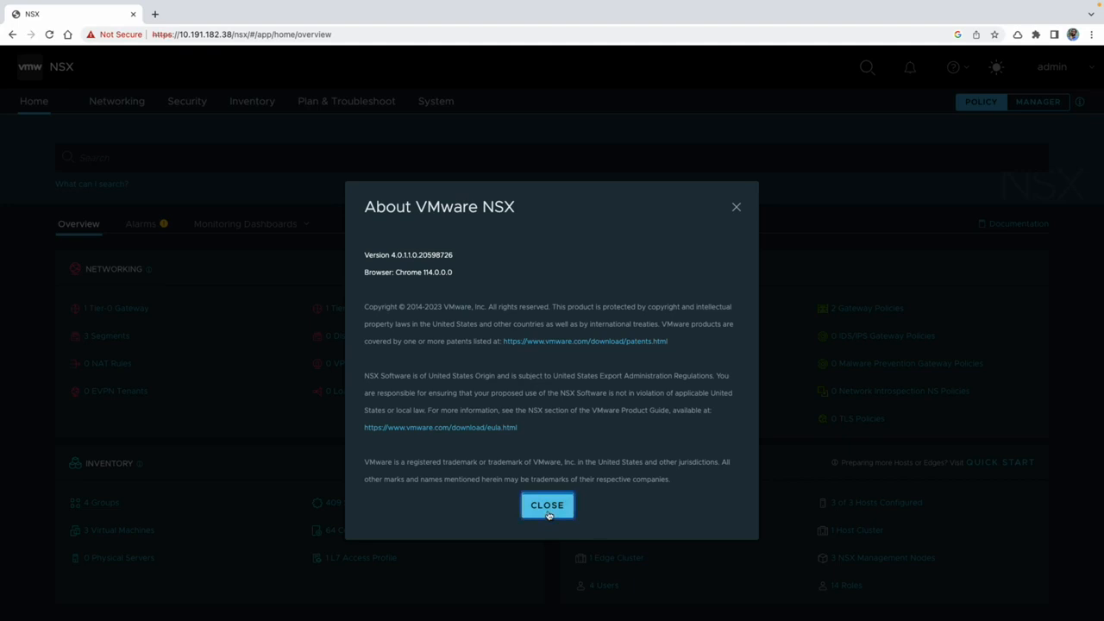
click(547, 504)
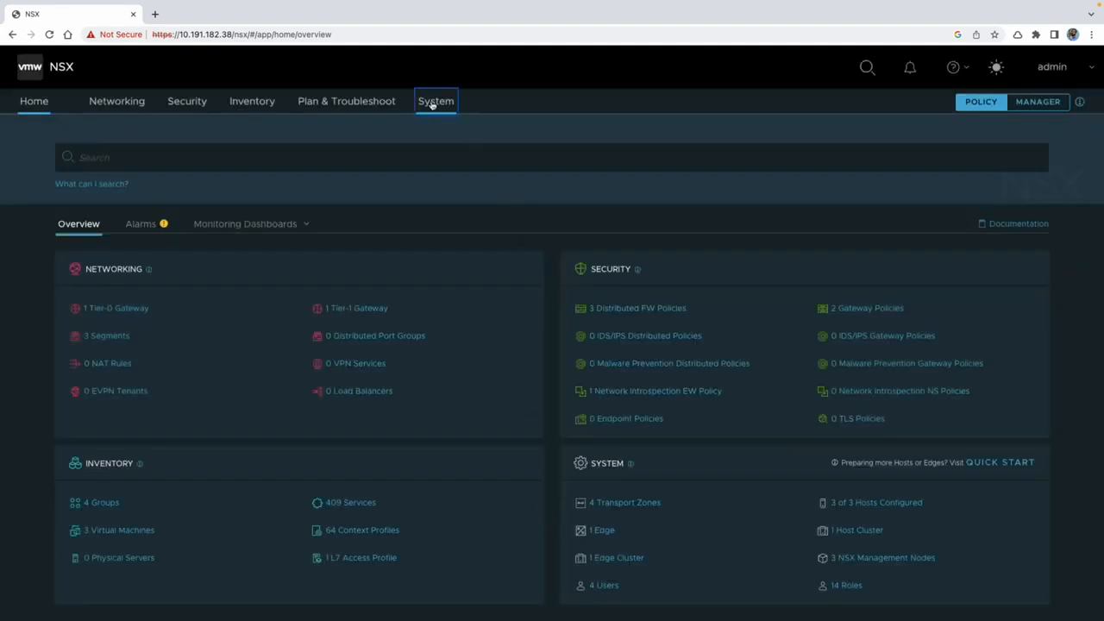
click(435, 100)
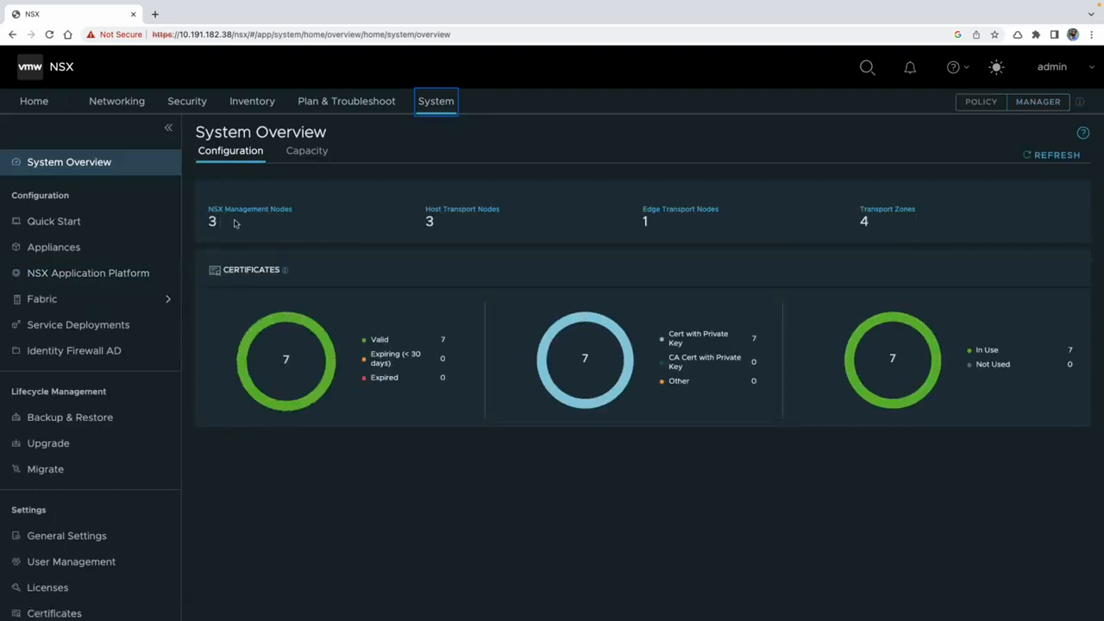
mouse_move(700, 231)
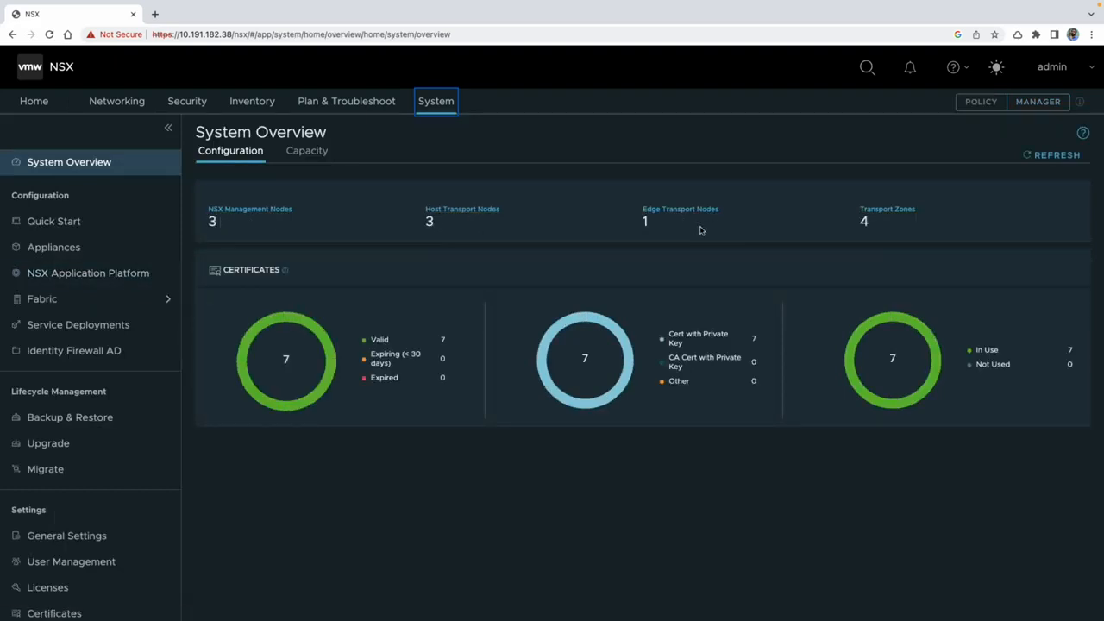
mouse_move(223, 460)
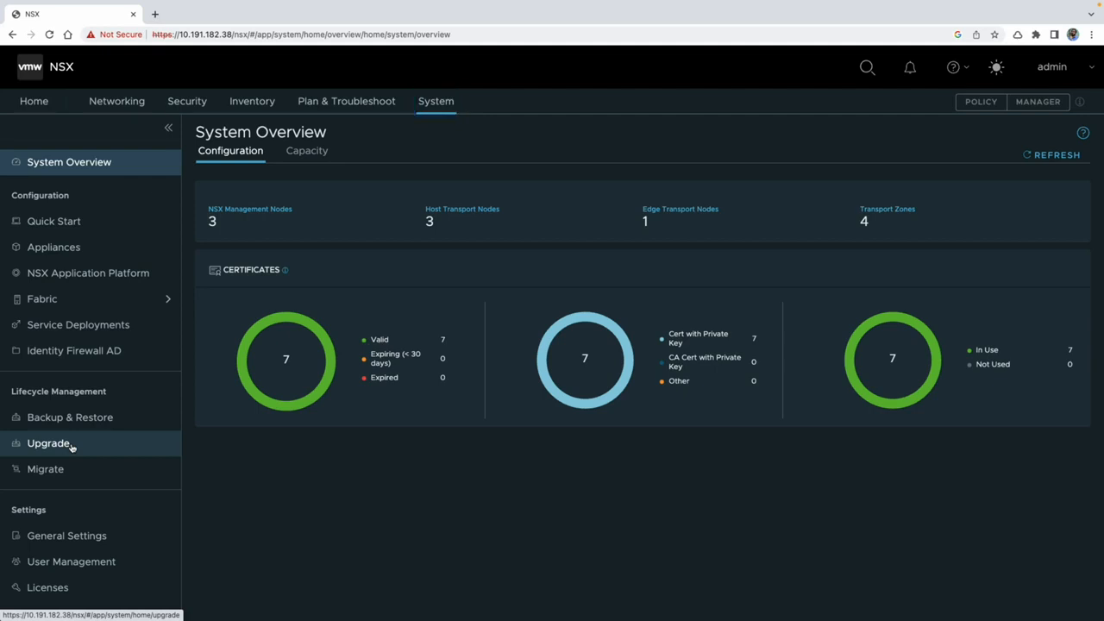
Launch the NSX Appliances upgrade wizard from the Upgrade area and choose MUB file upload
click(49, 442)
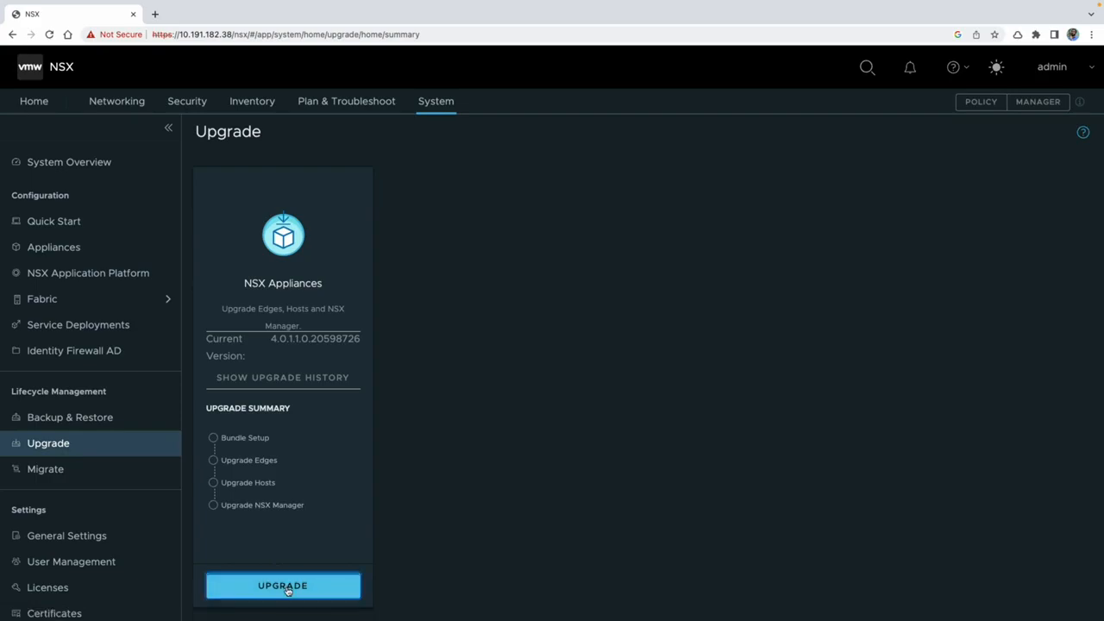
click(283, 587)
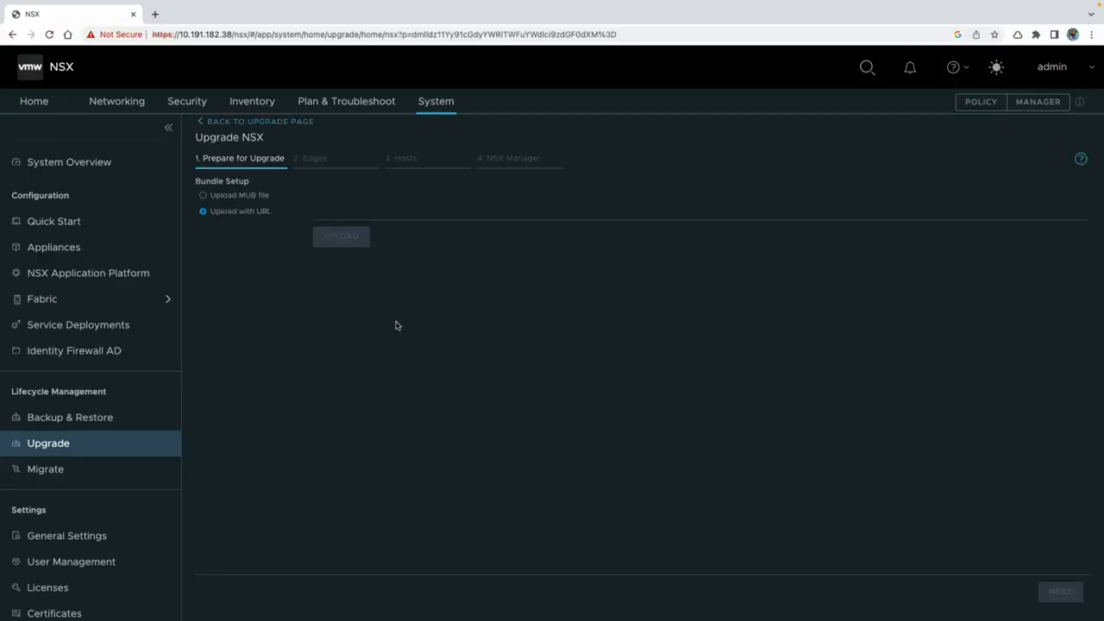
click(203, 195)
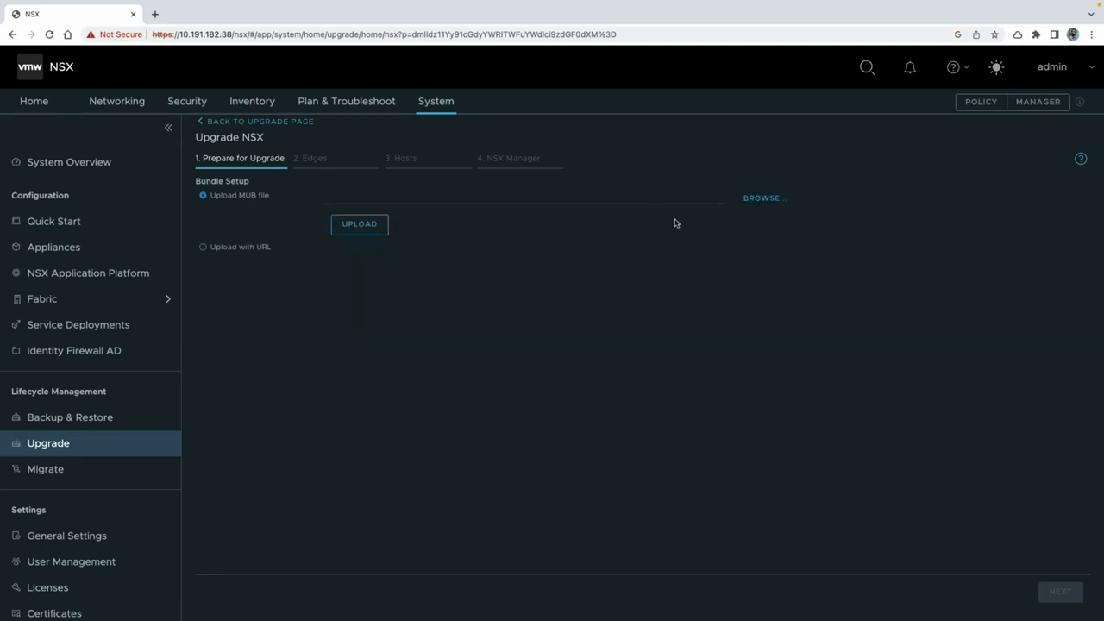
Browse to the downloaded bundle in Downloads, then abandon the local file choice
click(763, 197)
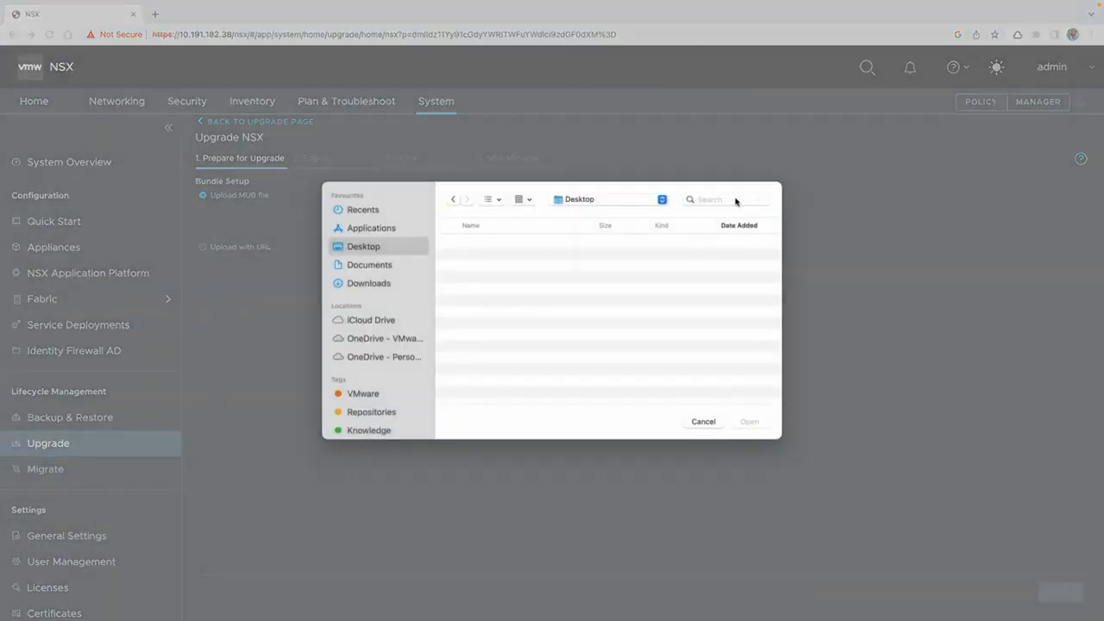
click(369, 283)
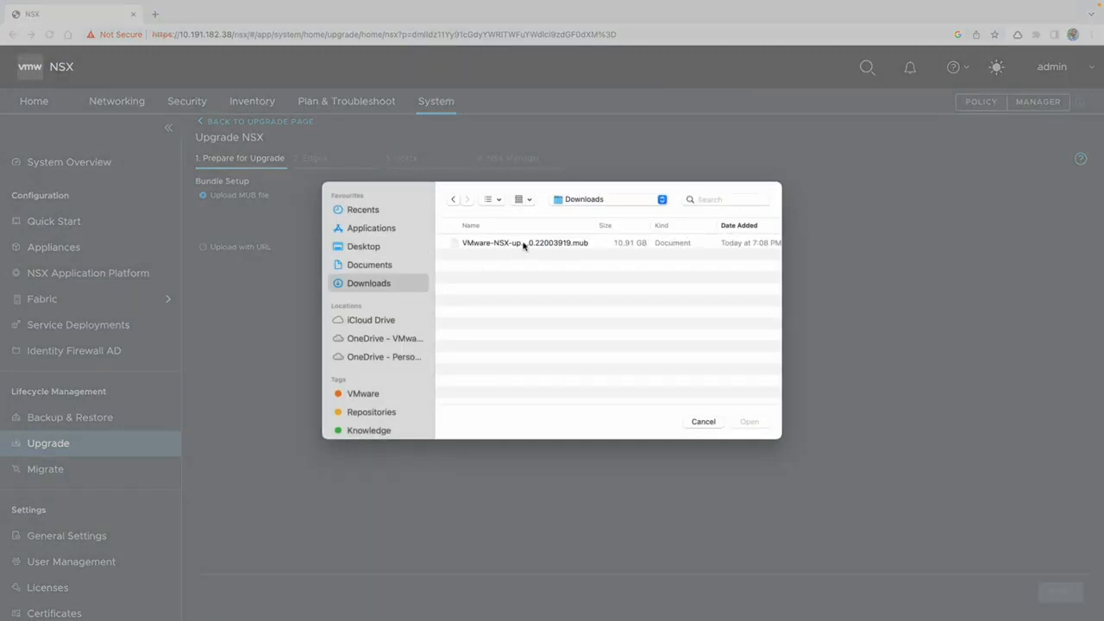
click(524, 242)
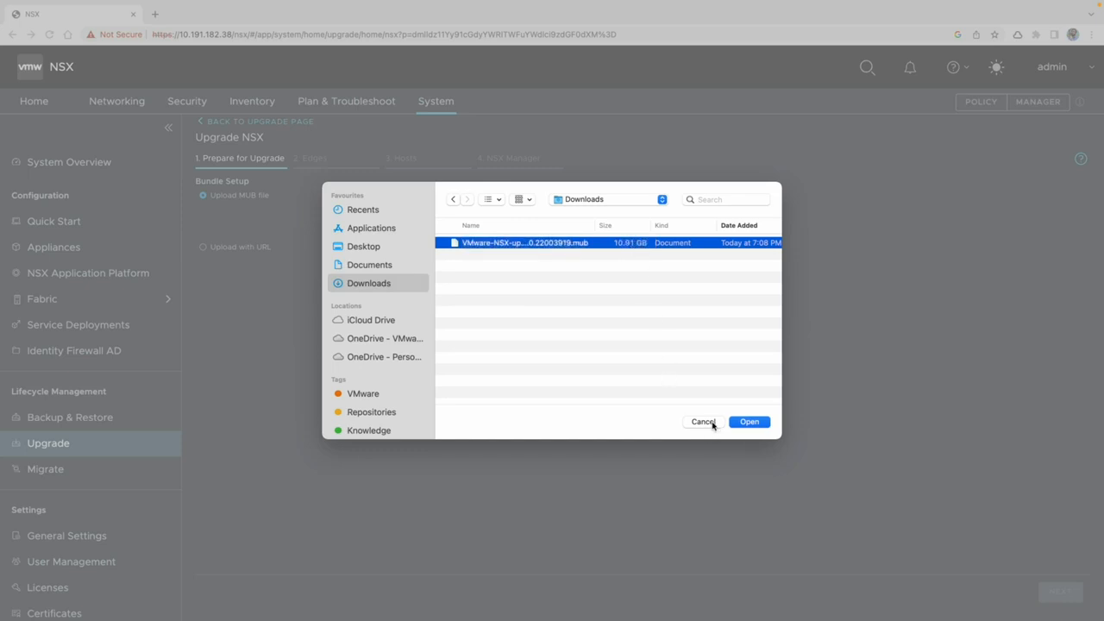
click(749, 421)
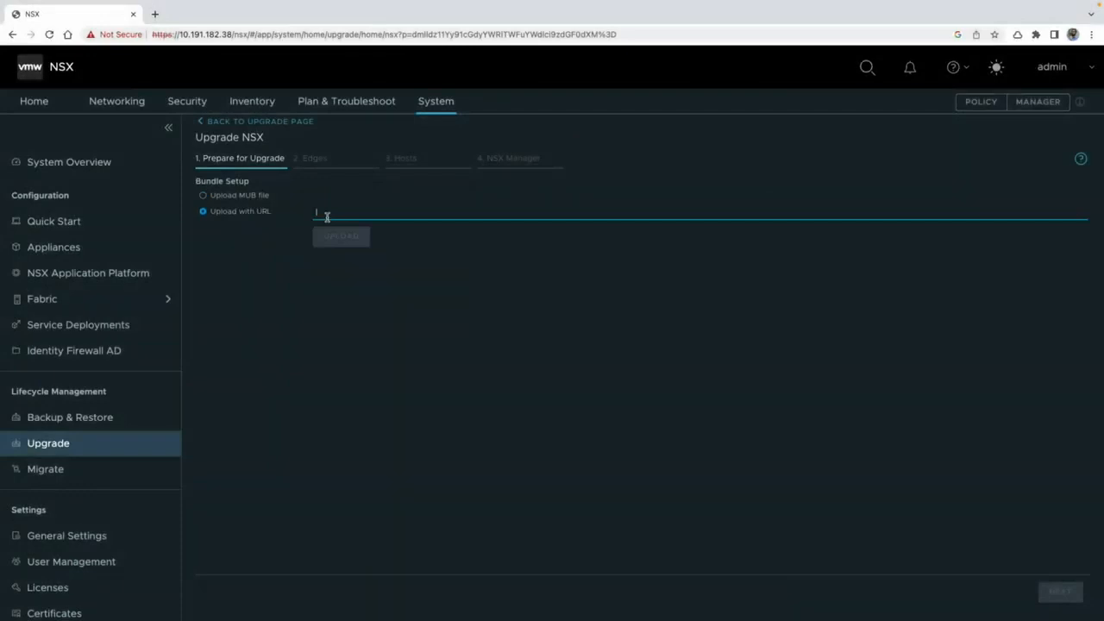
Submit the build-squid.eng.vmware.com bundle URL and start the upload
text(http://build-squid.eng.vmware.com/build/mts/release/bora-22003919/publish/upgrade/VMware-NSX-upgrade-bundle-4.1.1.0.0.22003919.mub)
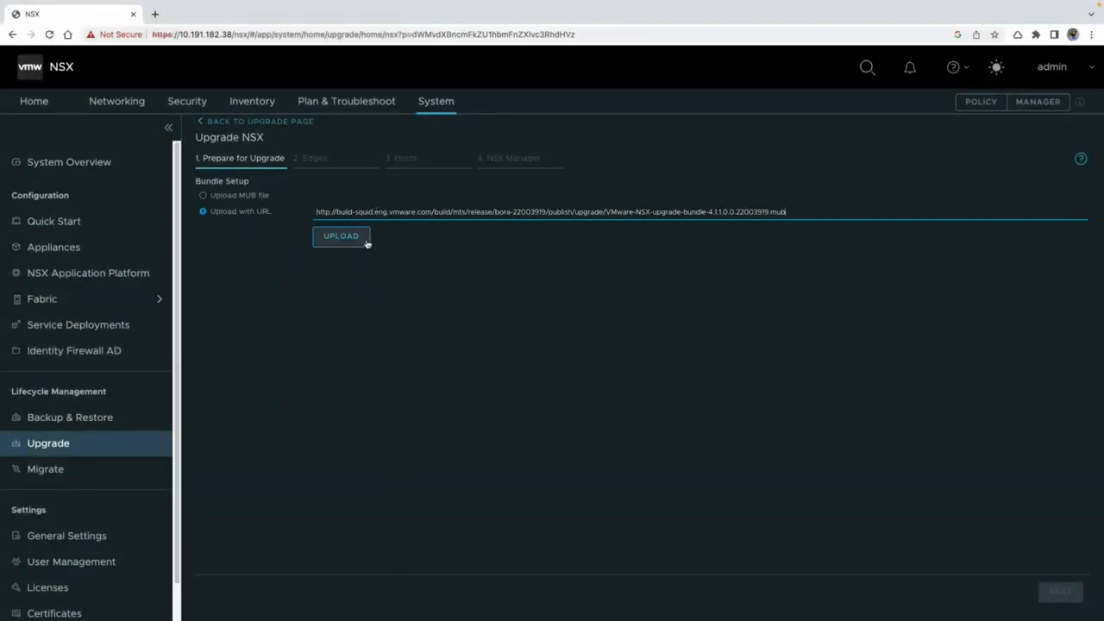
mouse_move(359, 249)
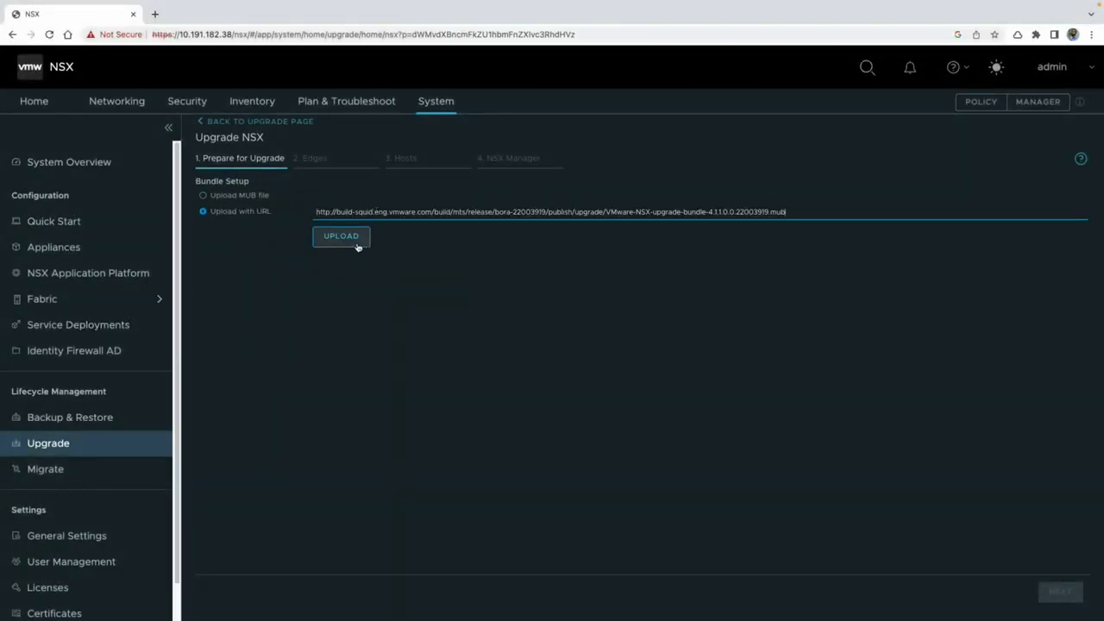
click(342, 234)
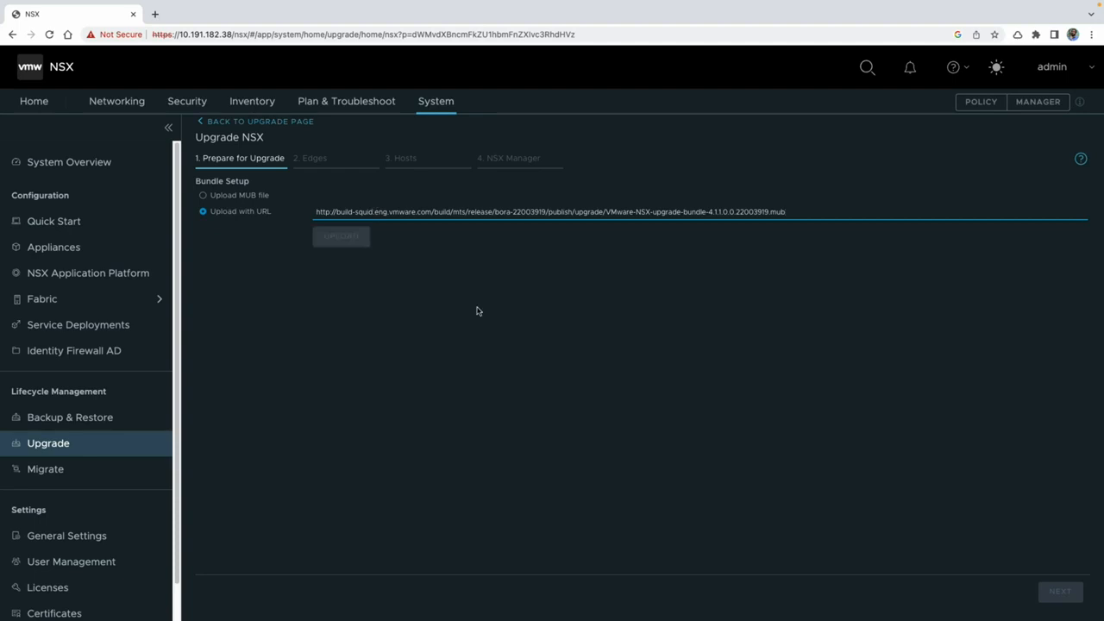
click(340, 234)
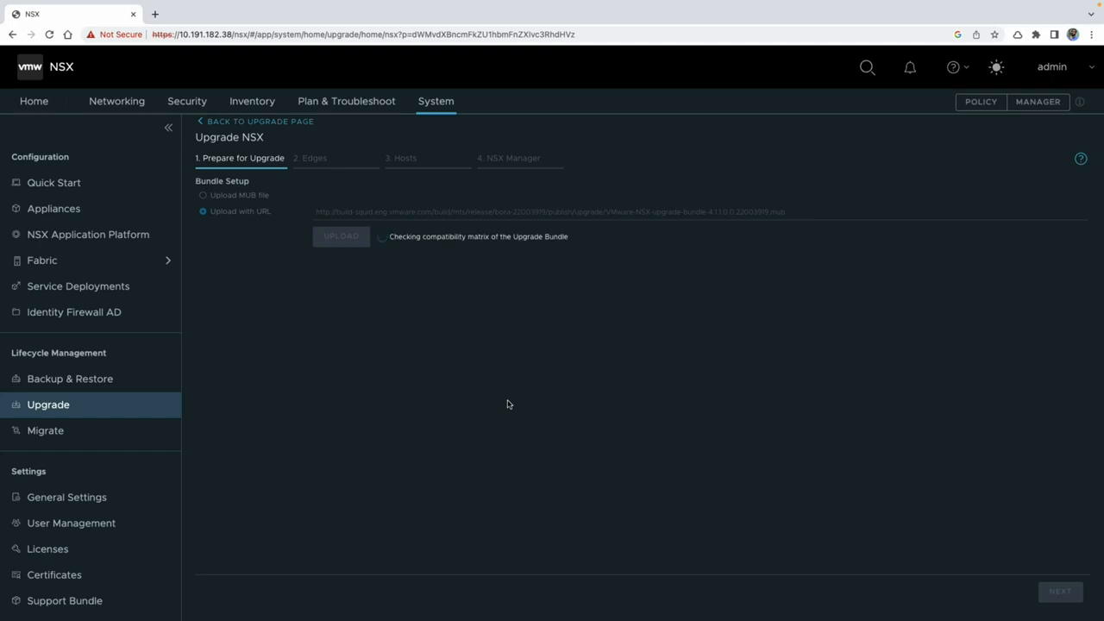
mouse_move(581, 414)
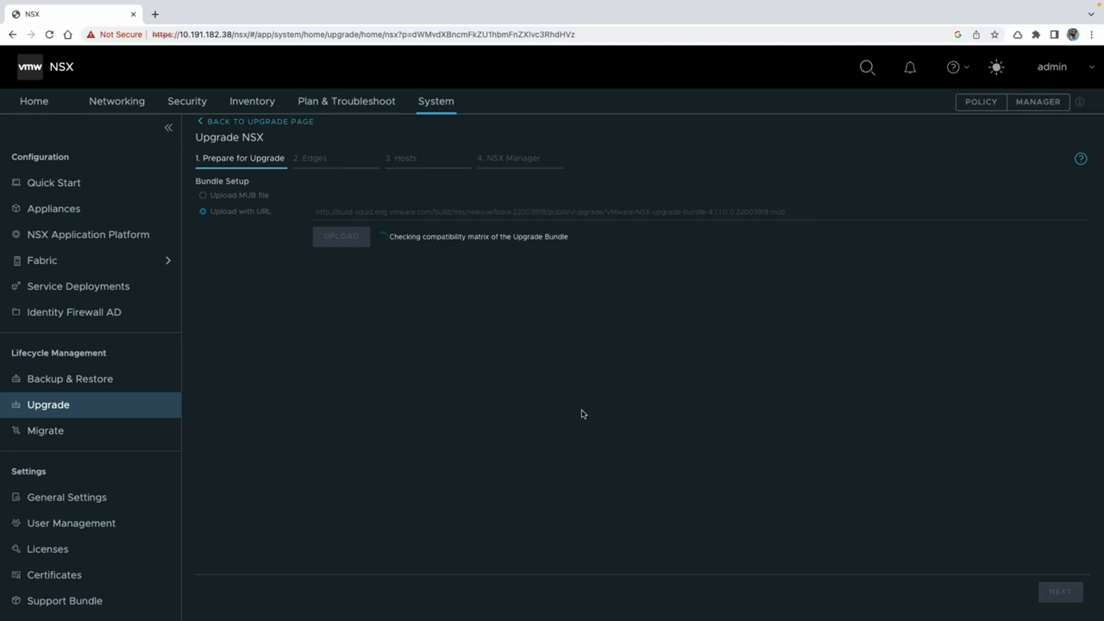